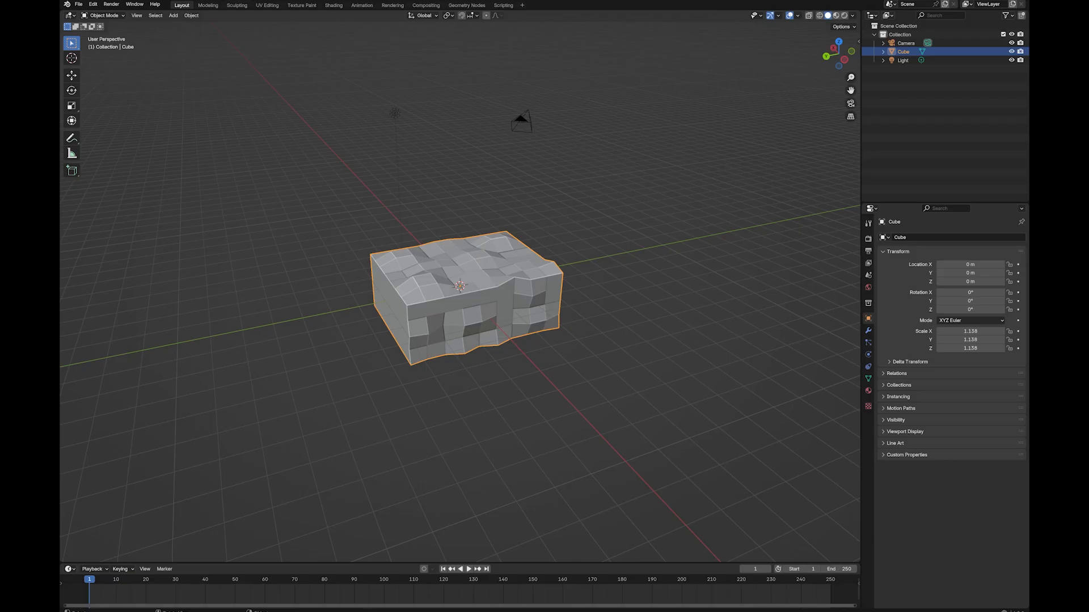
pyautogui.moveTo(478, 265)
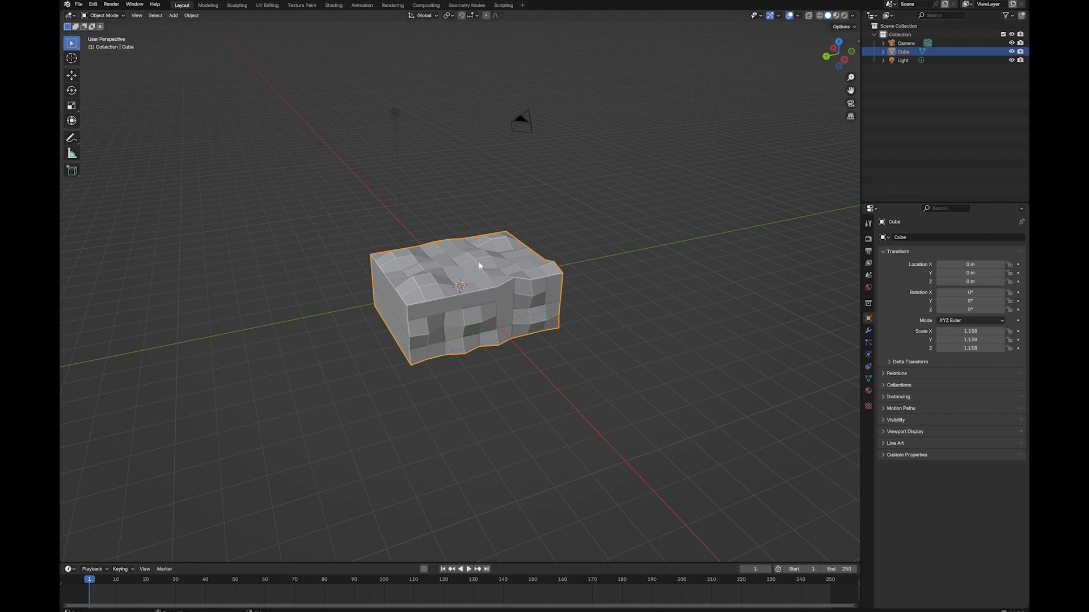
pyautogui.moveTo(540, 261)
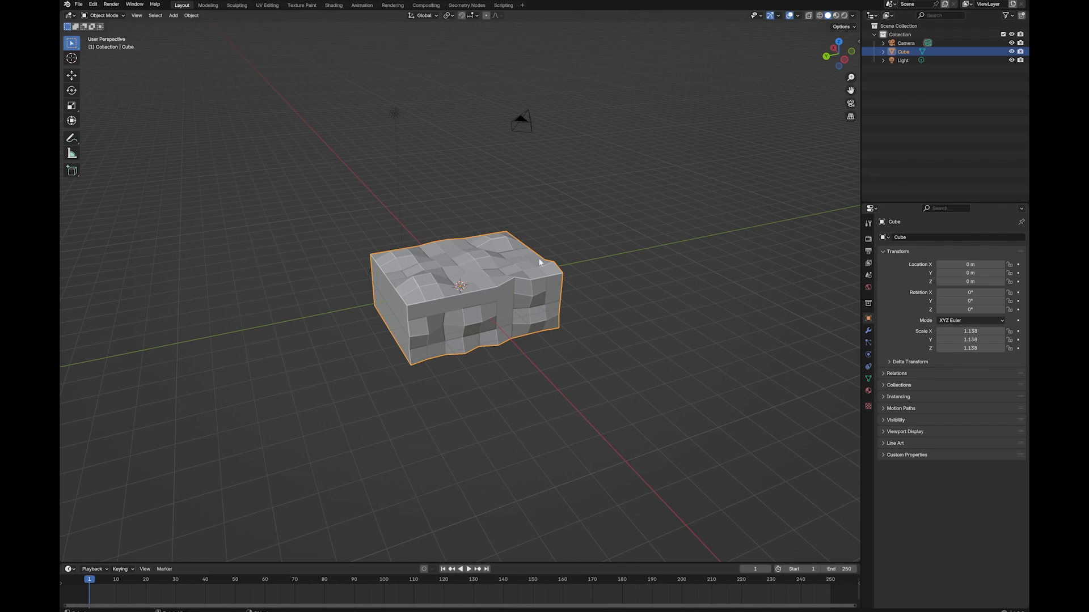
pyautogui.moveTo(409, 257)
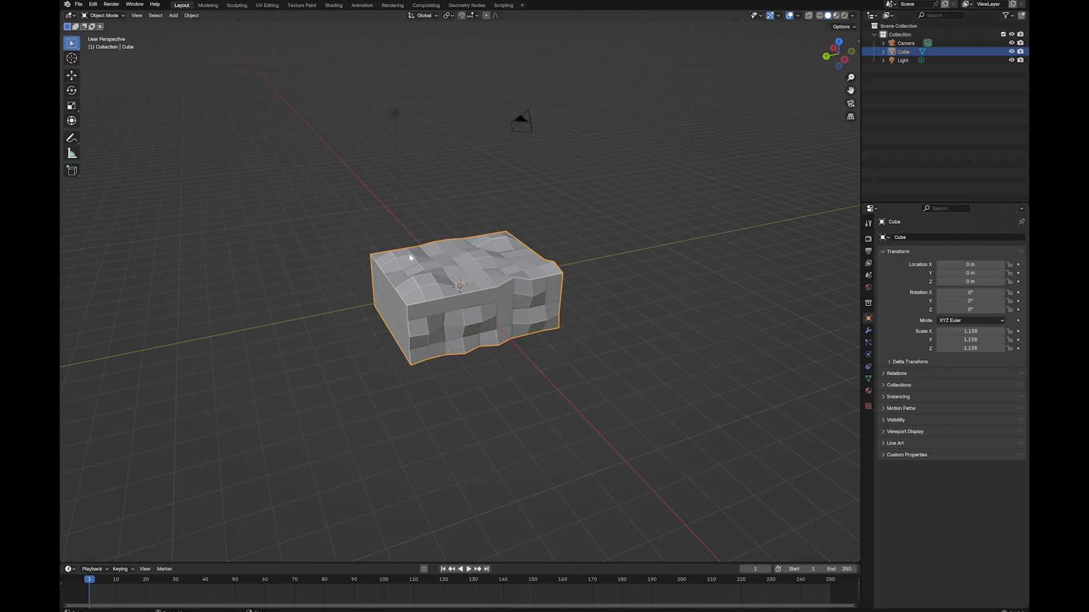
pyautogui.moveTo(500, 261)
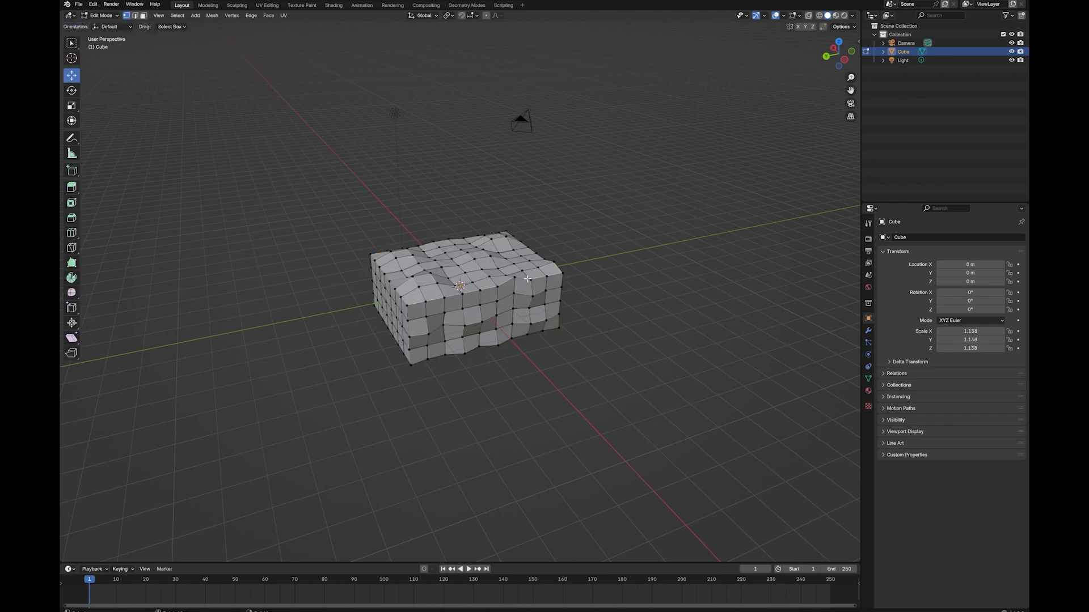
# Switch to a side-on orthographic view to reveal the cube's wavy top profile.
pyautogui.click(827, 54)
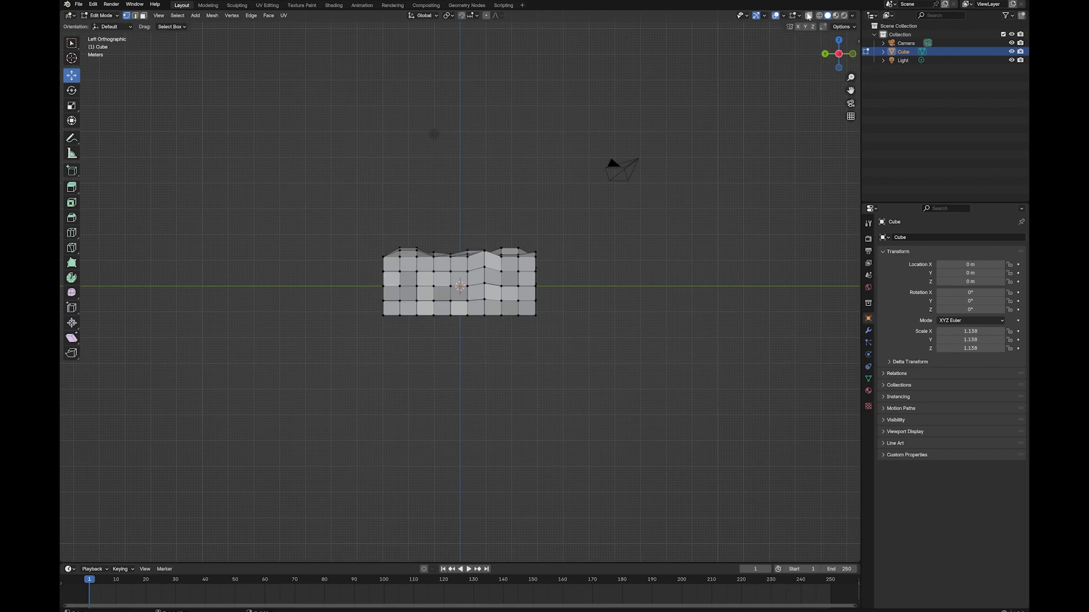
pyautogui.moveTo(807, 15)
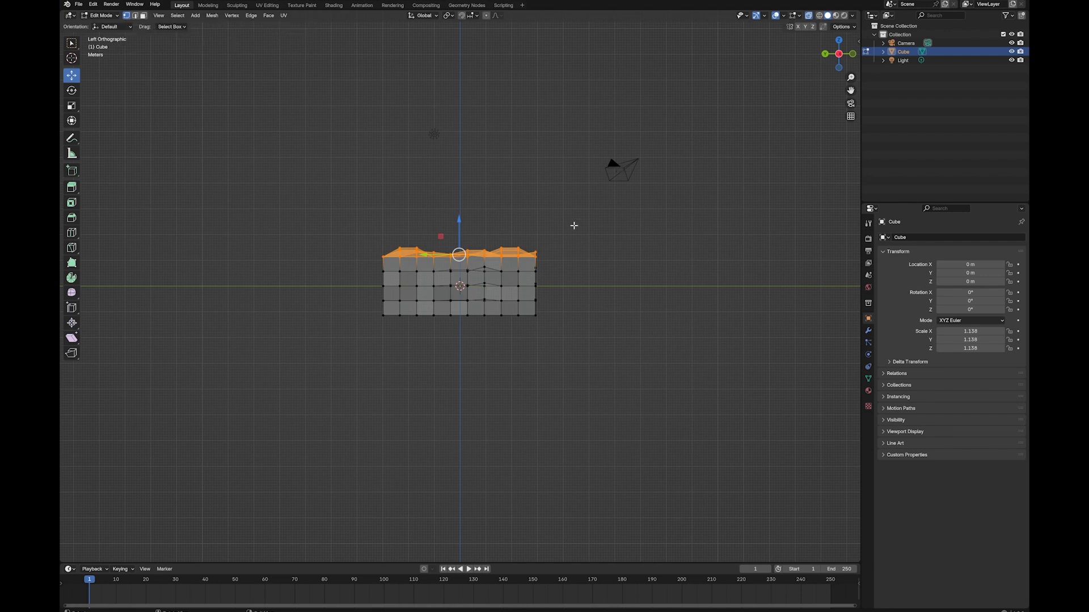
# Scale the selected top vertices to zero along Z so the top becomes level.
pyautogui.moveTo(458, 278); pyautogui.dragTo(500, 258)
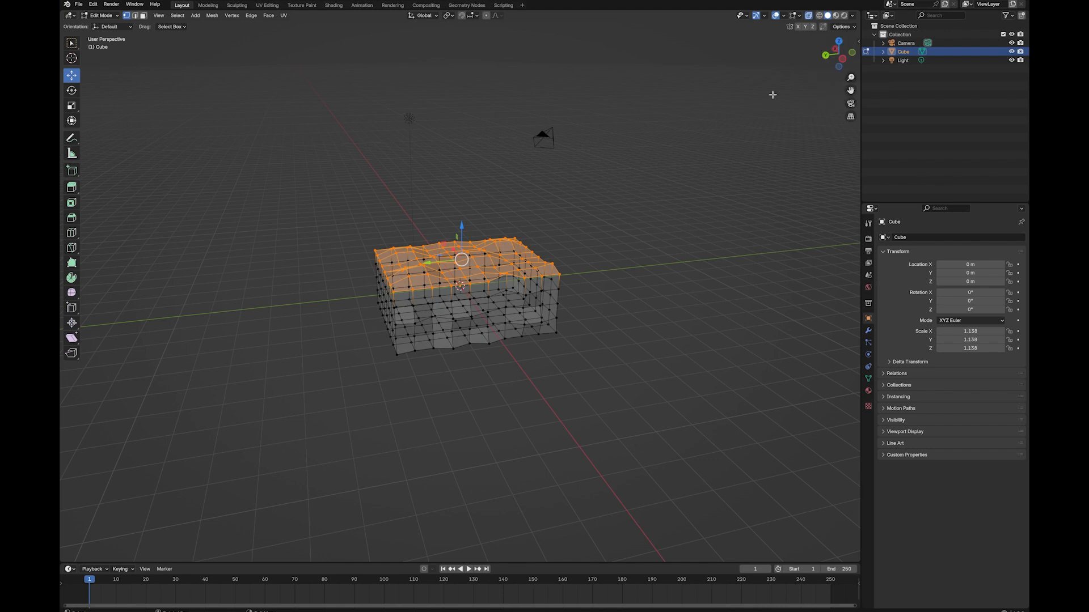
pyautogui.moveTo(462, 202)
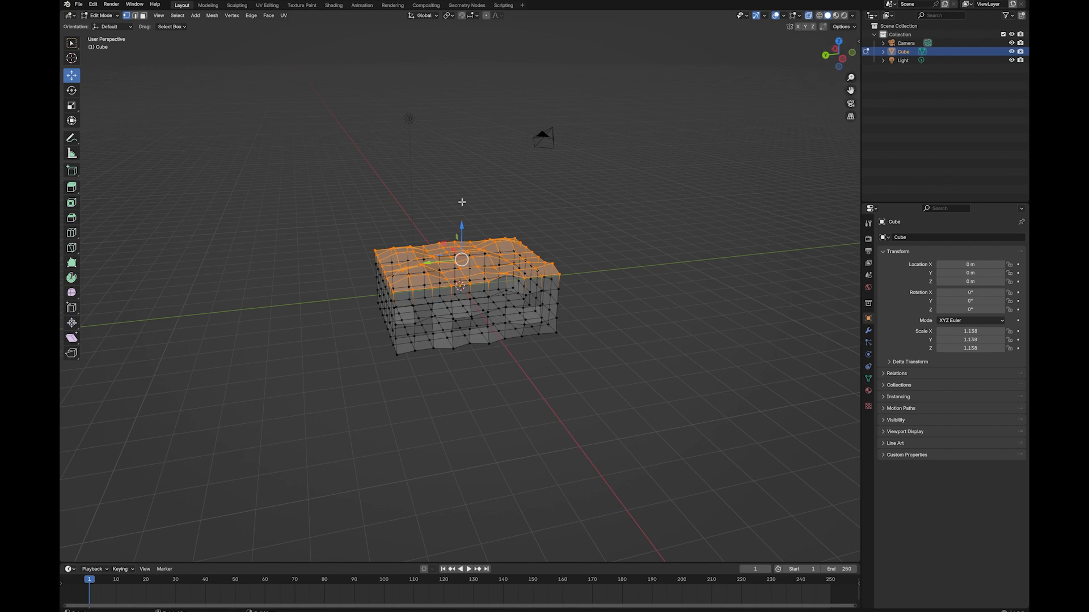
pyautogui.moveTo(571, 249)
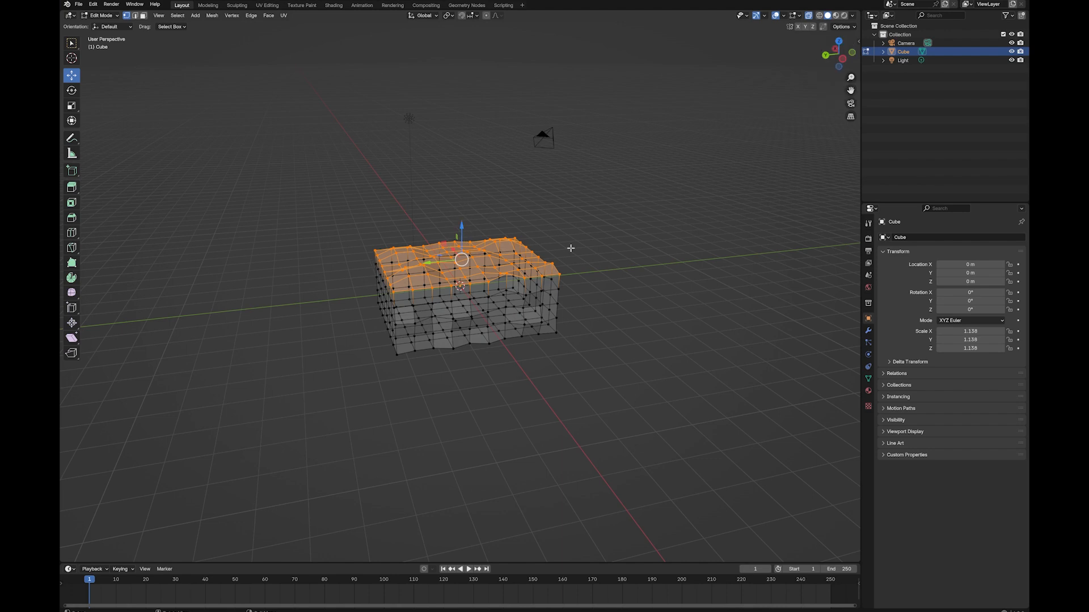
pyautogui.moveTo(610, 239)
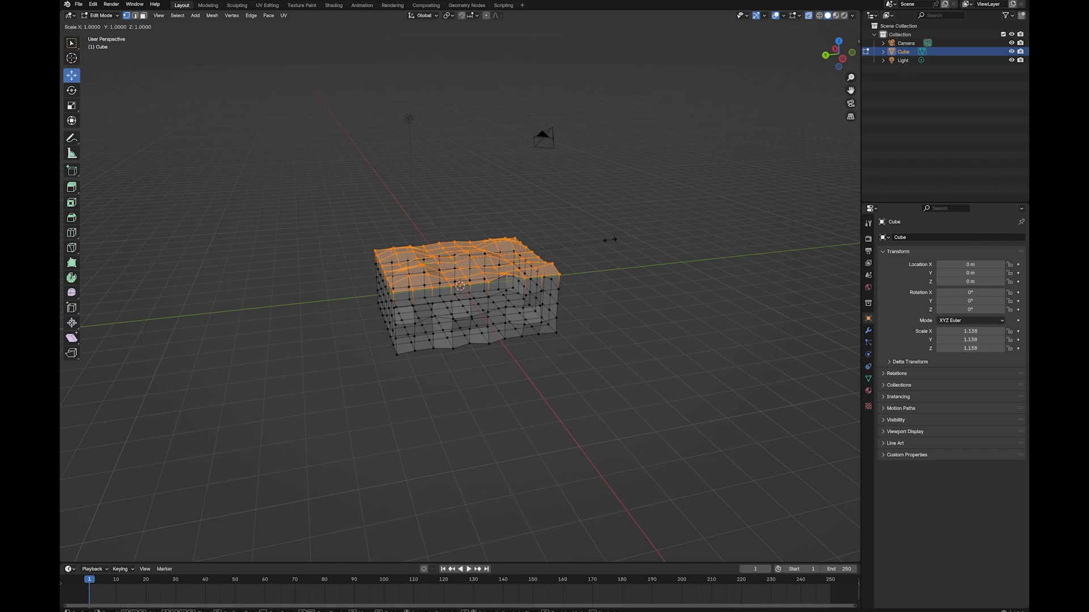
pyautogui.press('z')
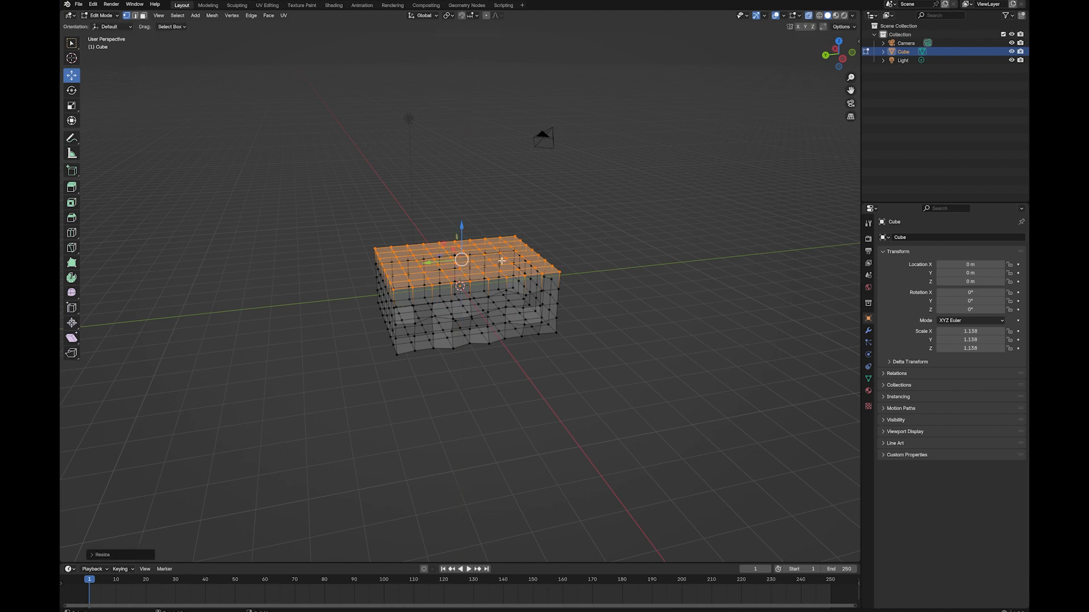
pyautogui.click(809, 15)
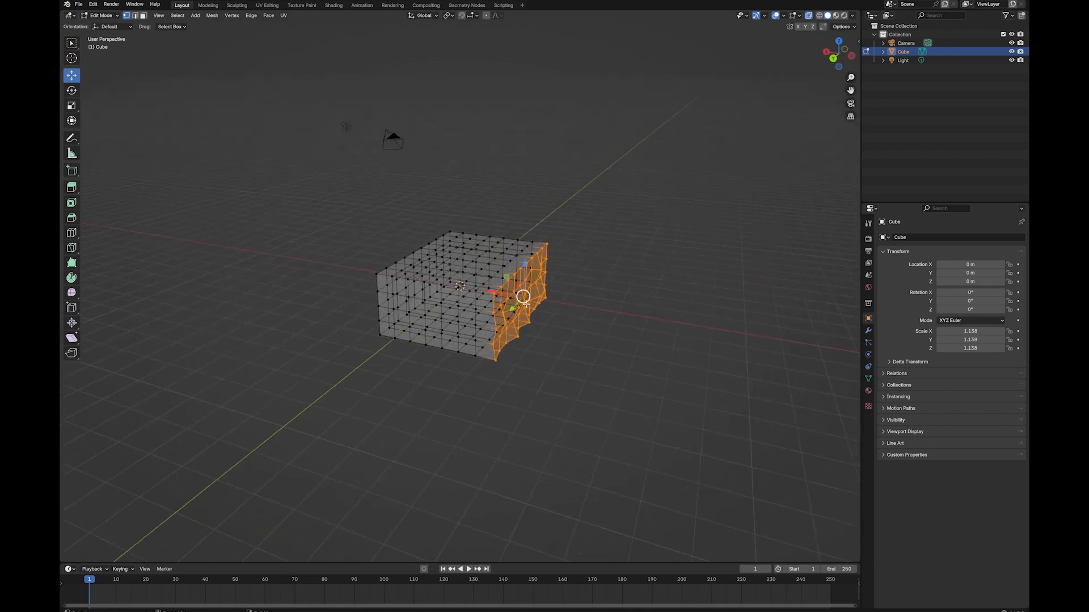
pyautogui.moveTo(454, 284)
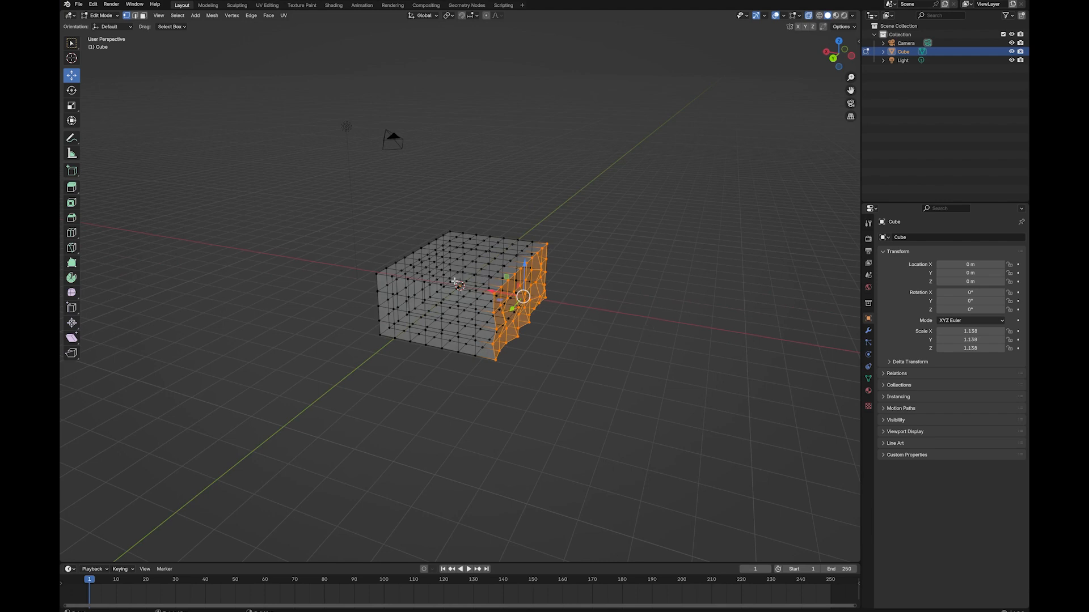
pyautogui.moveTo(585, 311)
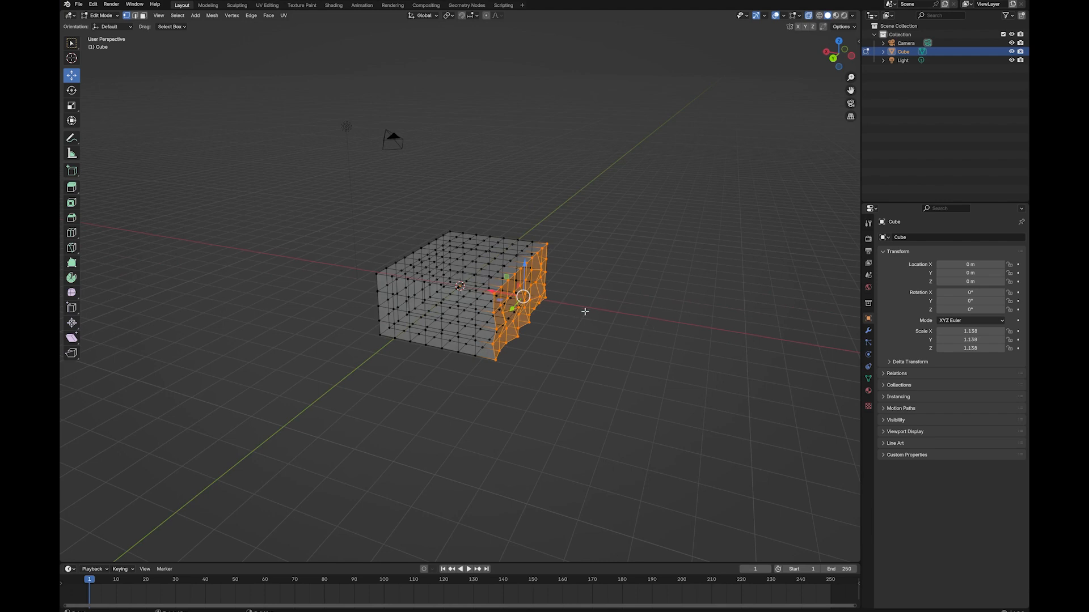